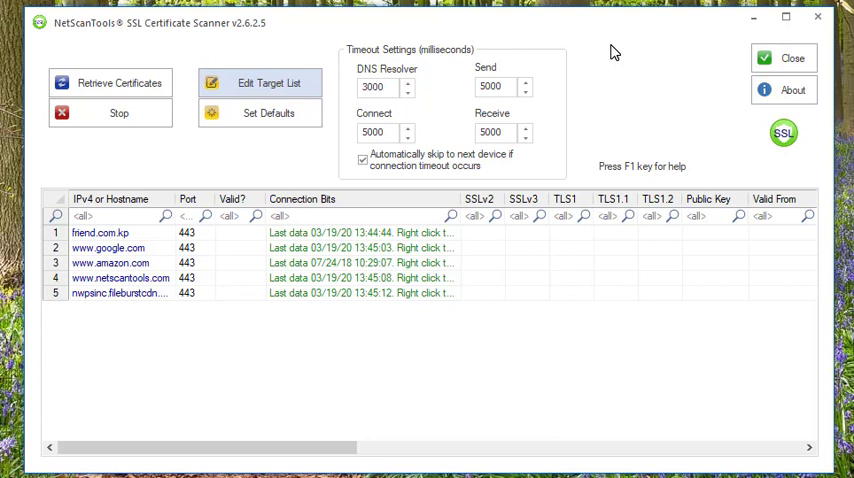
{"action": "mouse_move", "coordinate": [600, 88]}
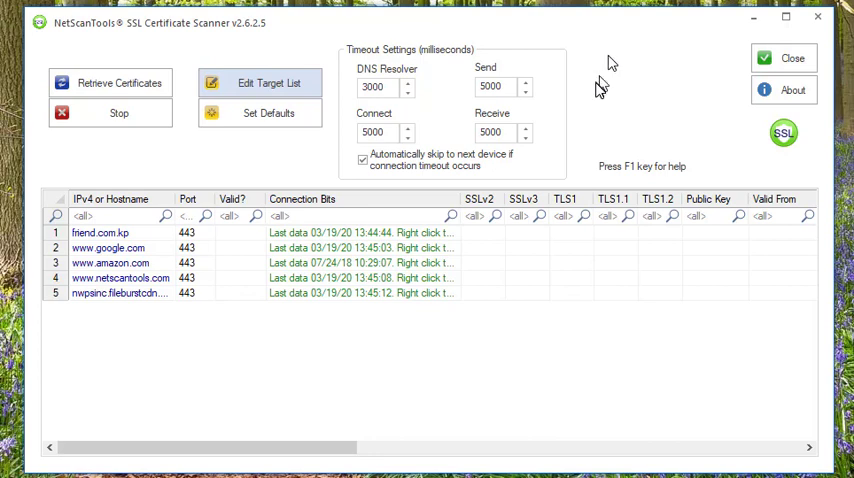
{"action": "mouse_move", "coordinate": [616, 64]}
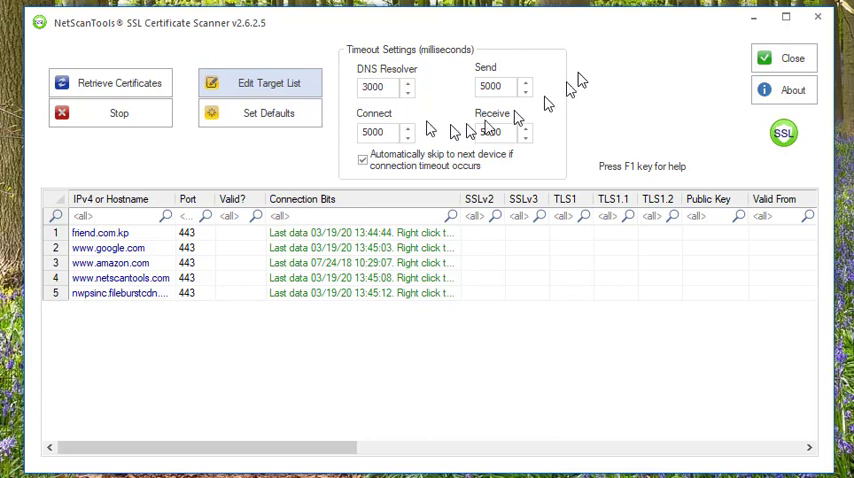
{"action": "left_click", "coordinate": [268, 82]}
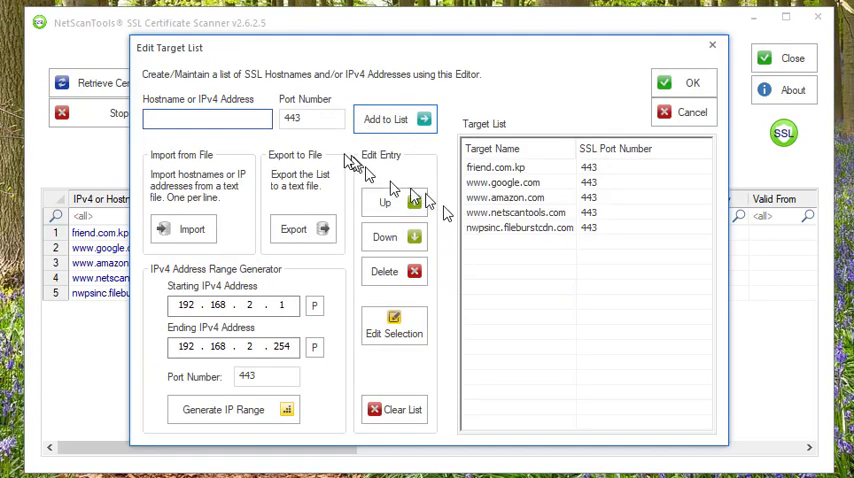
{"action": "type", "text": "www.microsoft.com"}
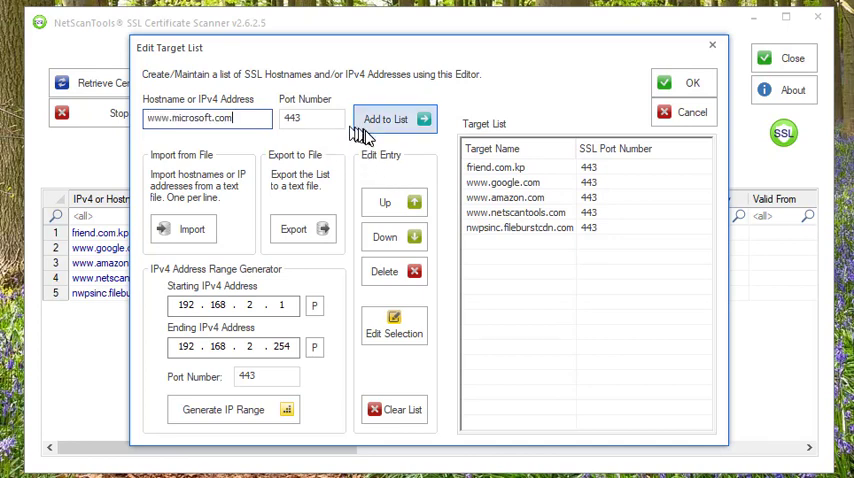
{"action": "left_click", "coordinate": [386, 120]}
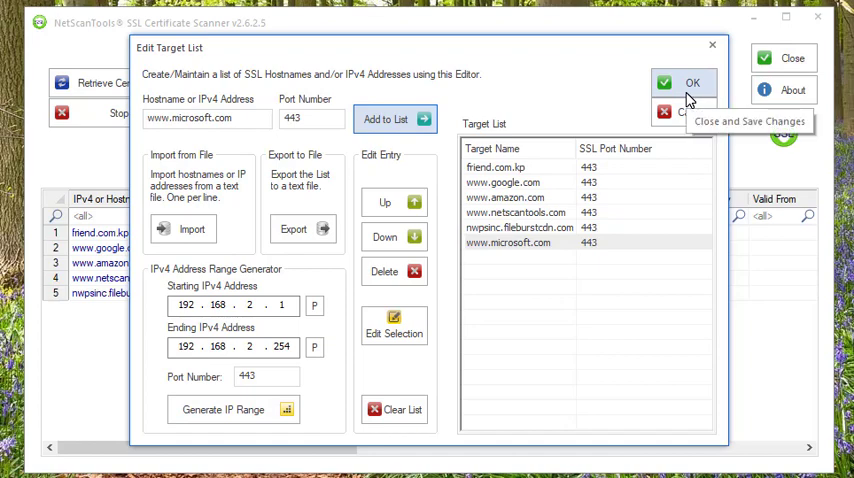
{"action": "left_click", "coordinate": [692, 82]}
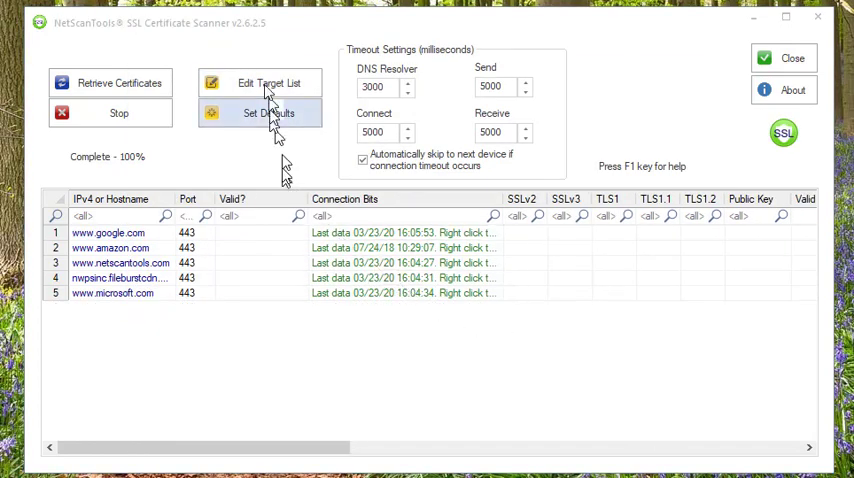
{"action": "left_click", "coordinate": [268, 84]}
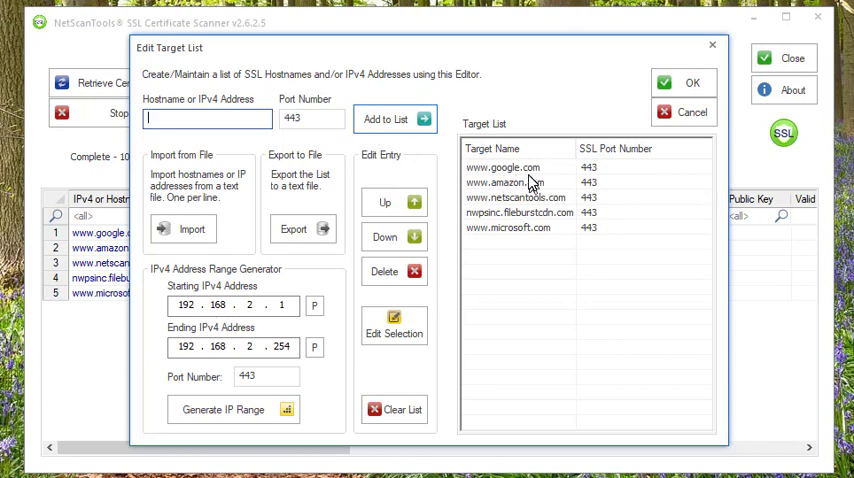
{"action": "left_click", "coordinate": [692, 82]}
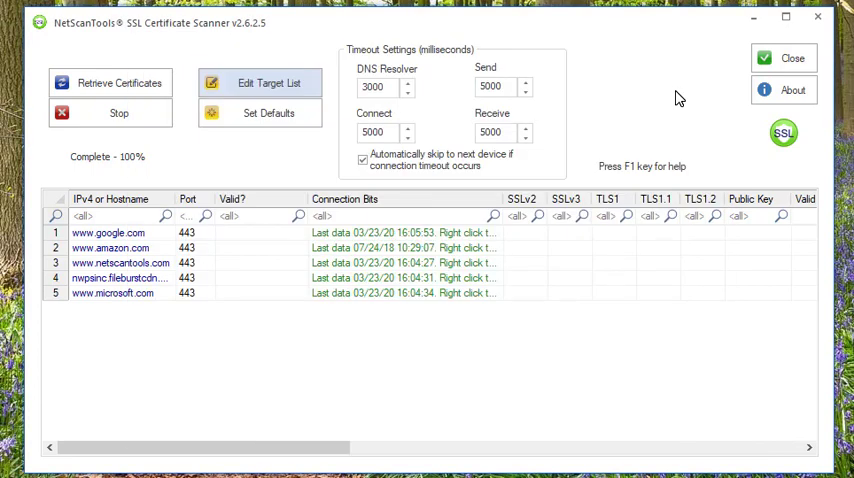
Step: Retrieve certificates for all five target sites and let the scan reach 100% complete
{"action": "left_click", "coordinate": [118, 84]}
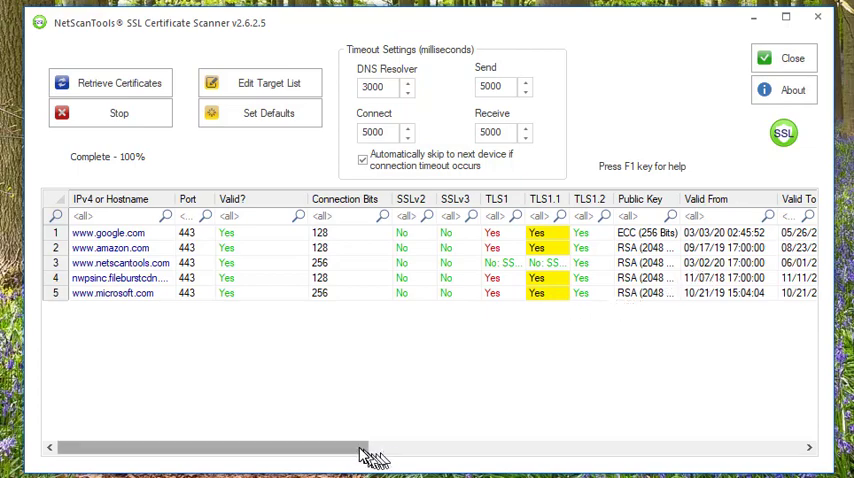
Step: Scroll the results grid right to reveal signature algorithm SHA256RSA, organization and issuer columns
{"action": "left_click_drag", "start_coordinate": [360, 448], "coordinate": [570, 448]}
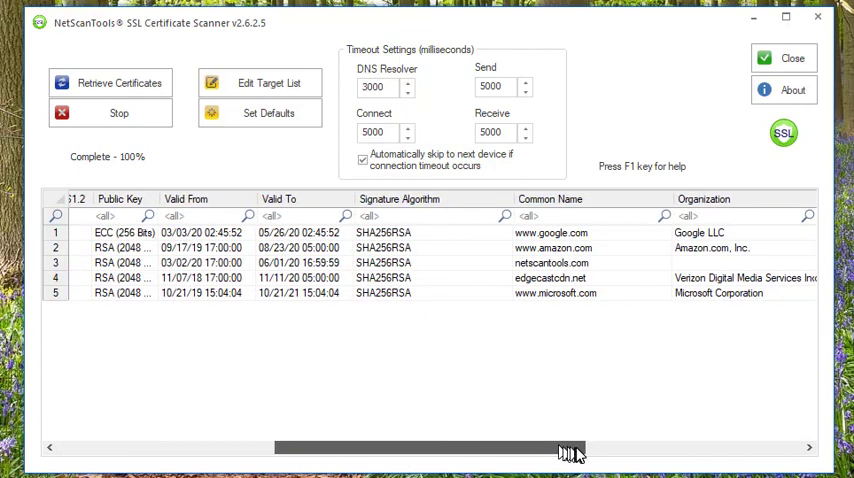
{"action": "scroll", "scroll_direction": "left", "scroll_amount": 3}
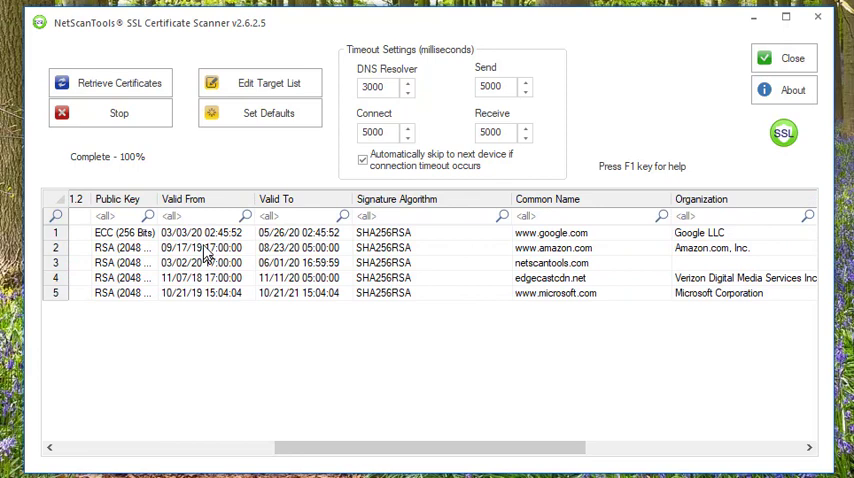
{"action": "mouse_move", "coordinate": [296, 232]}
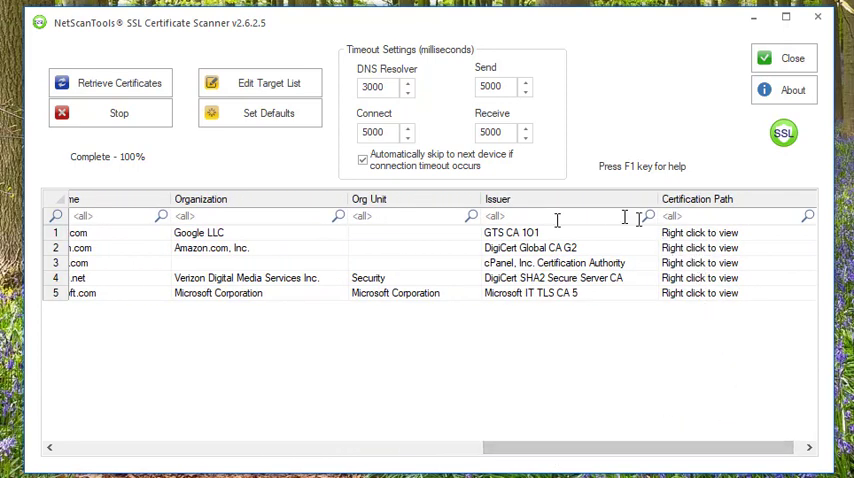
{"action": "right_click", "coordinate": [244, 278]}
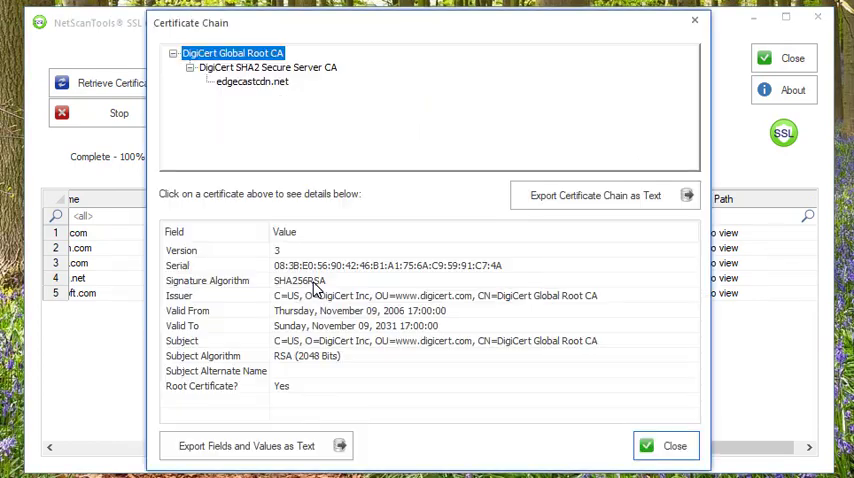
{"action": "left_click", "coordinate": [268, 68]}
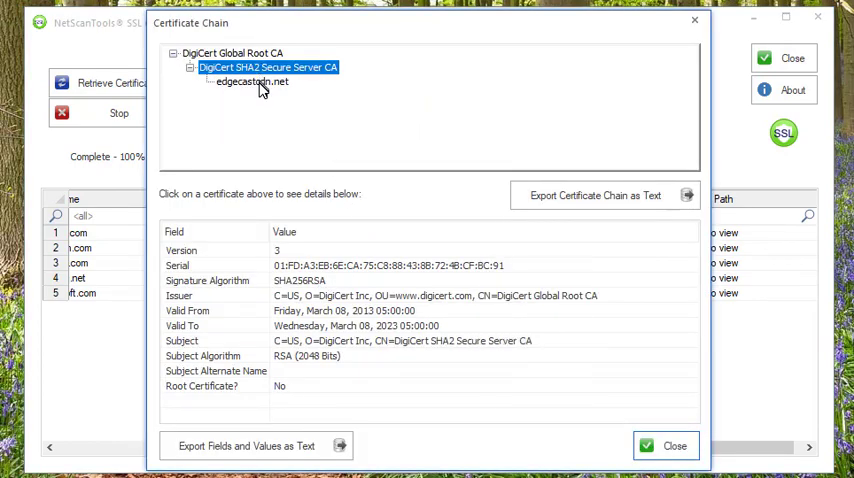
{"action": "left_click", "coordinate": [252, 80]}
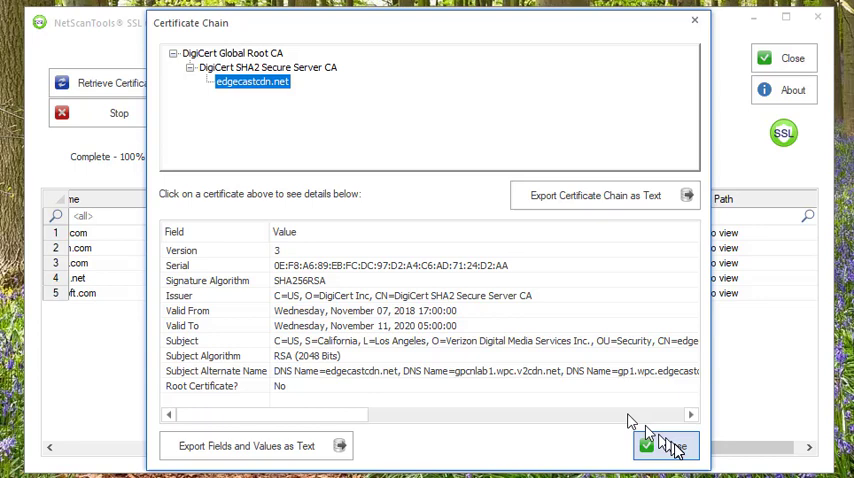
{"action": "left_click", "coordinate": [666, 444]}
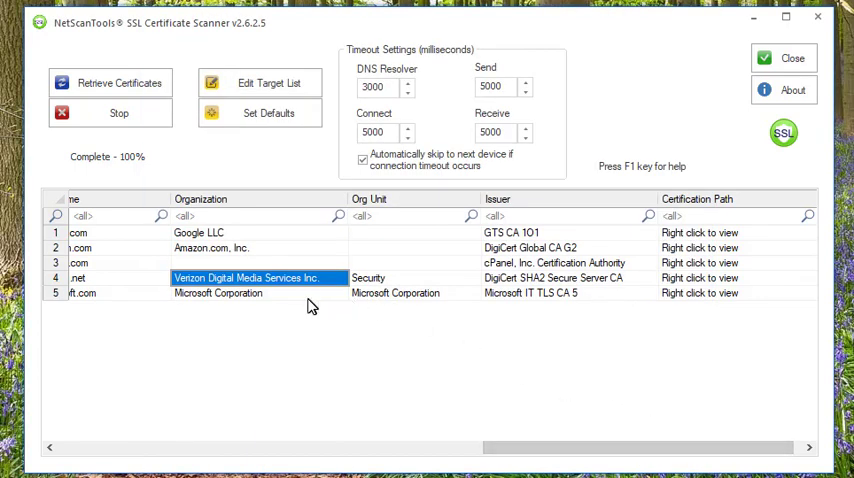
Step: Check the row context menu, then scroll the grid back to the hostname and TLS columns
{"action": "right_click", "coordinate": [210, 248]}
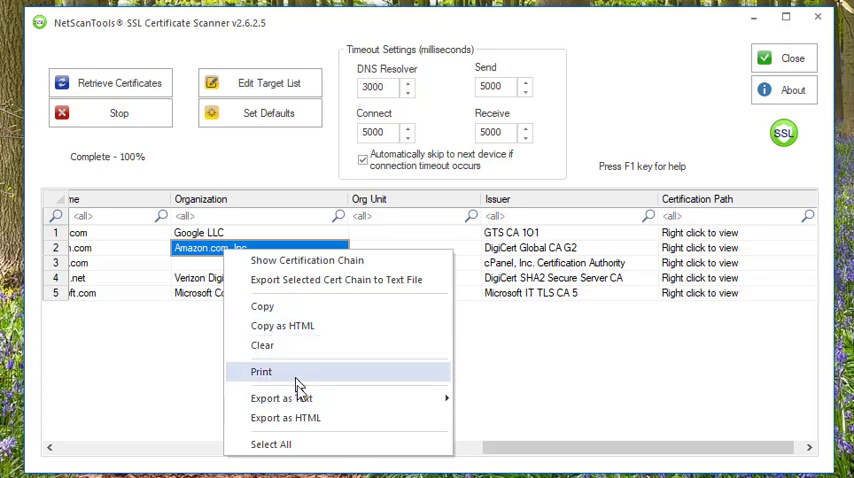
{"action": "mouse_move", "coordinate": [316, 280]}
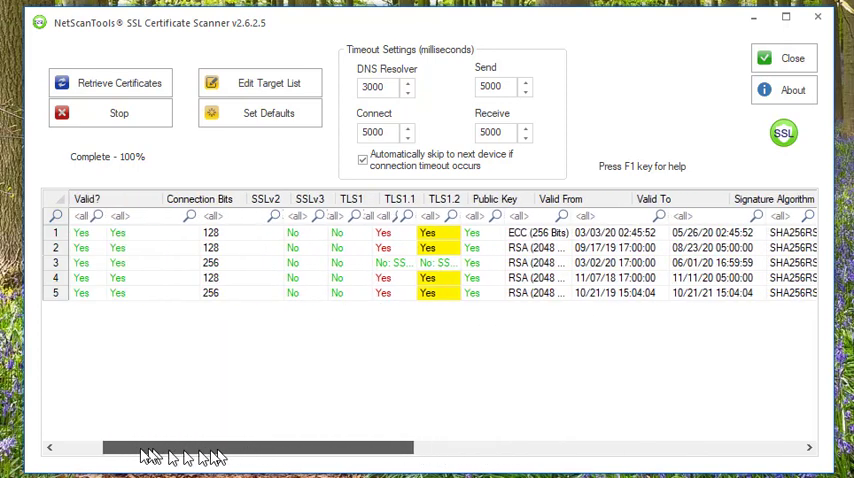
{"action": "scroll", "scroll_direction": "left", "scroll_amount": 3}
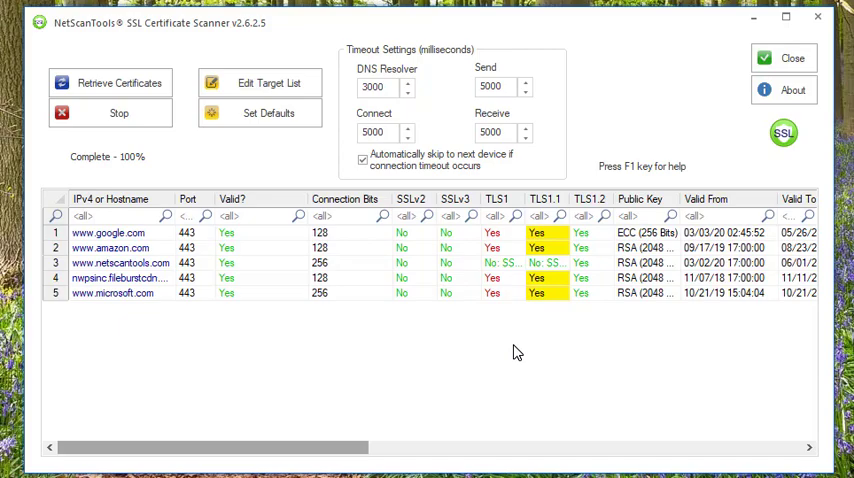